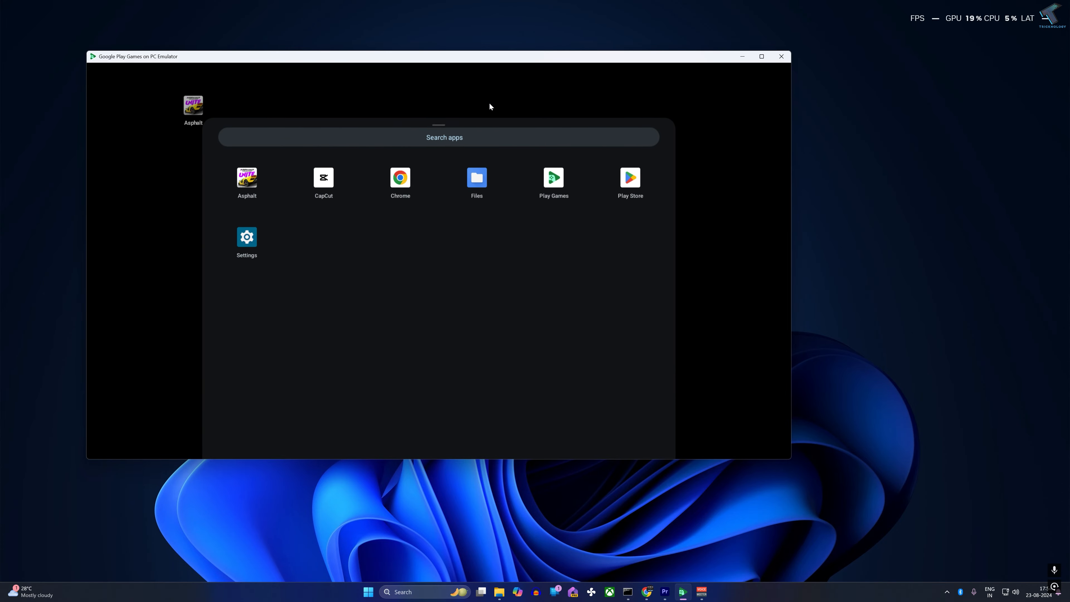
{"action": "mouse_move", "coordinate": [259, 250]}
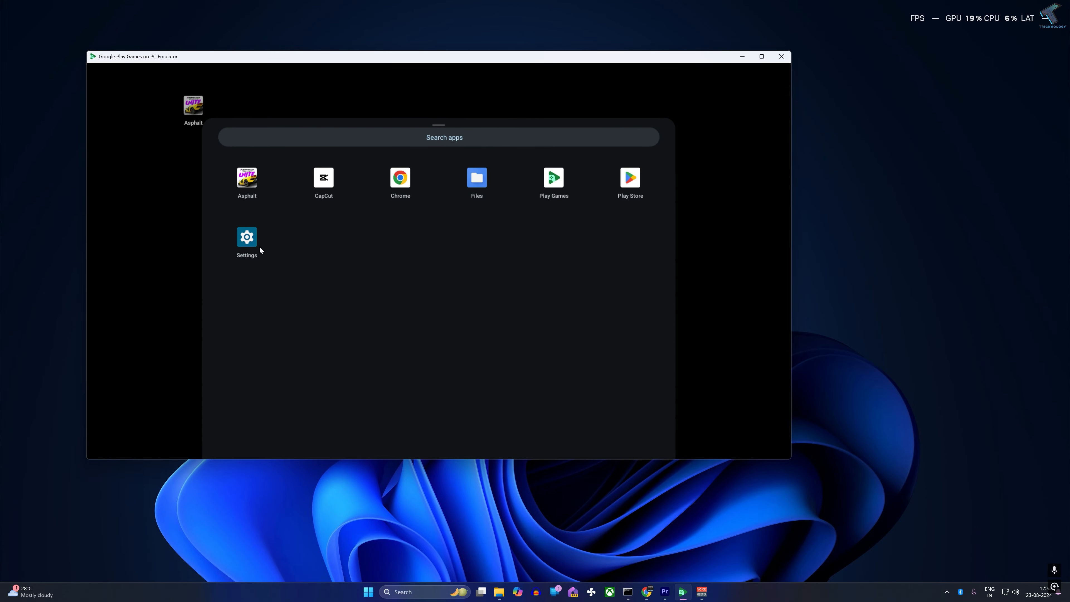
Step: Search Google for 'google emulator' and open the Android Developers Google Play Games on PC page
{"action": "left_click", "coordinate": [246, 243]}
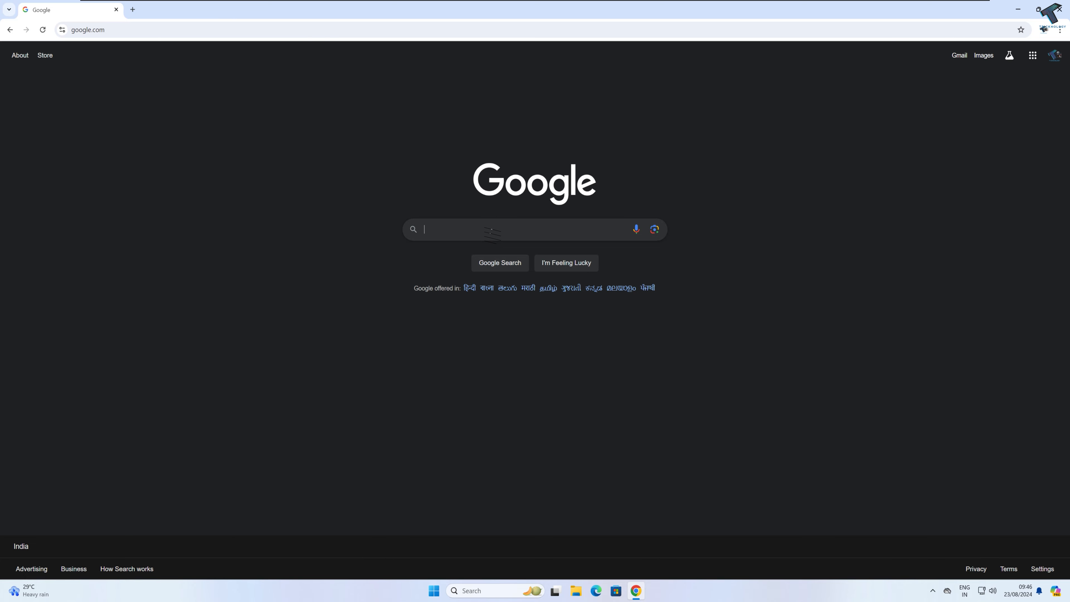
{"action": "type", "text": "google emula"}
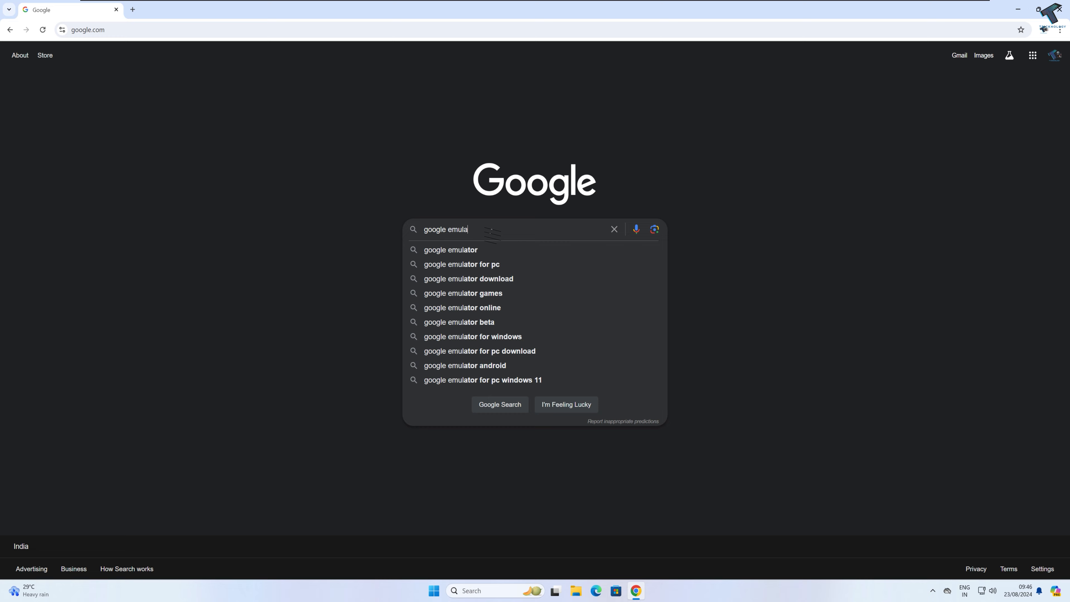
{"action": "left_click", "coordinate": [450, 249]}
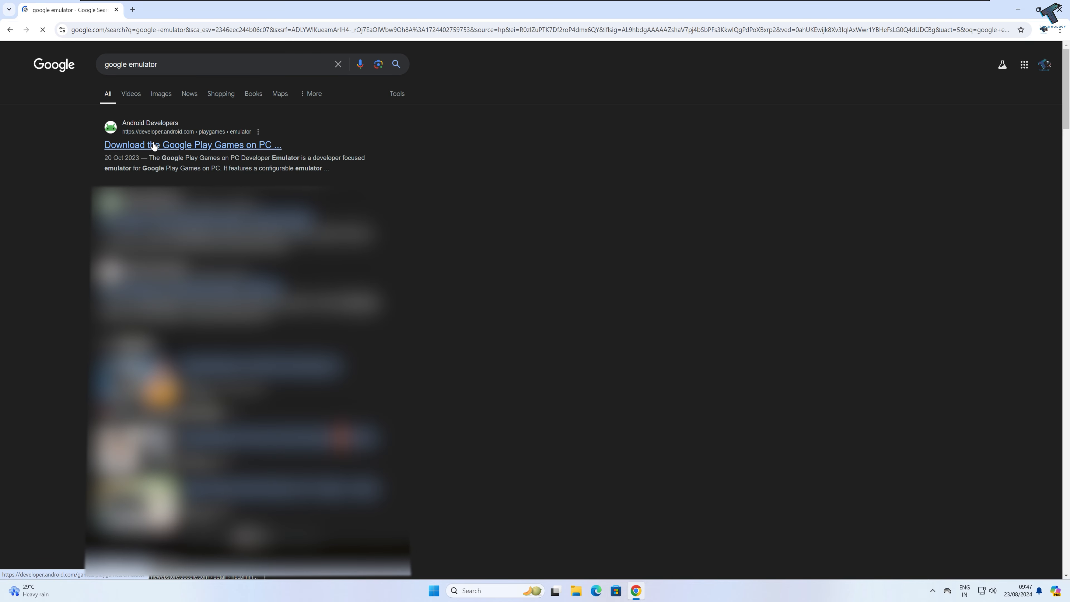
{"action": "left_click", "coordinate": [191, 145]}
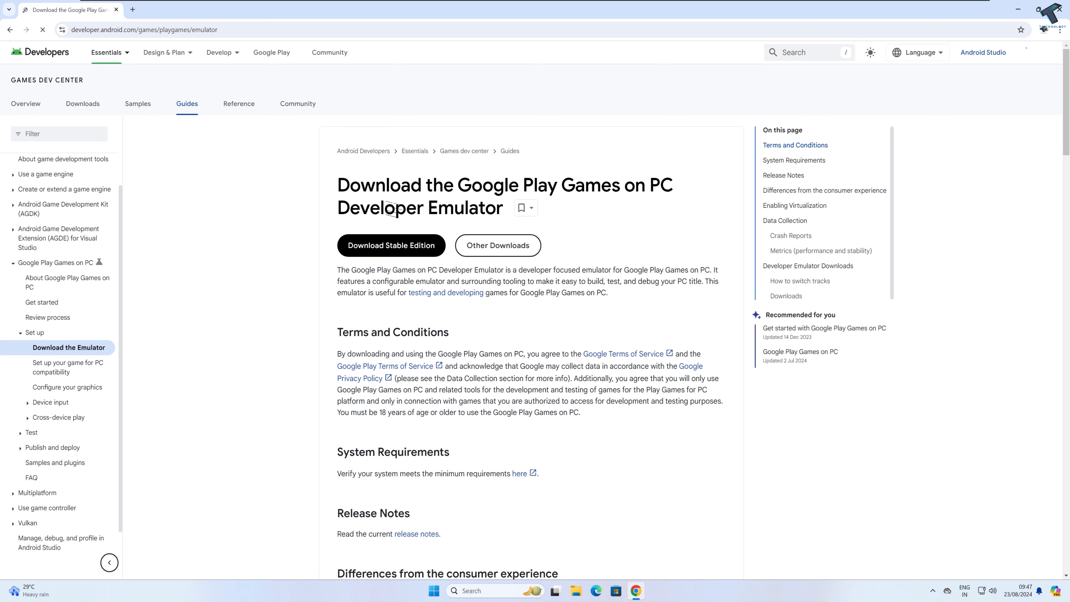
Step: Start the Stable Edition download of the Google Play Games on PC Developer Emulator
{"action": "left_click_drag", "start_coordinate": [348, 185], "coordinate": [559, 185]}
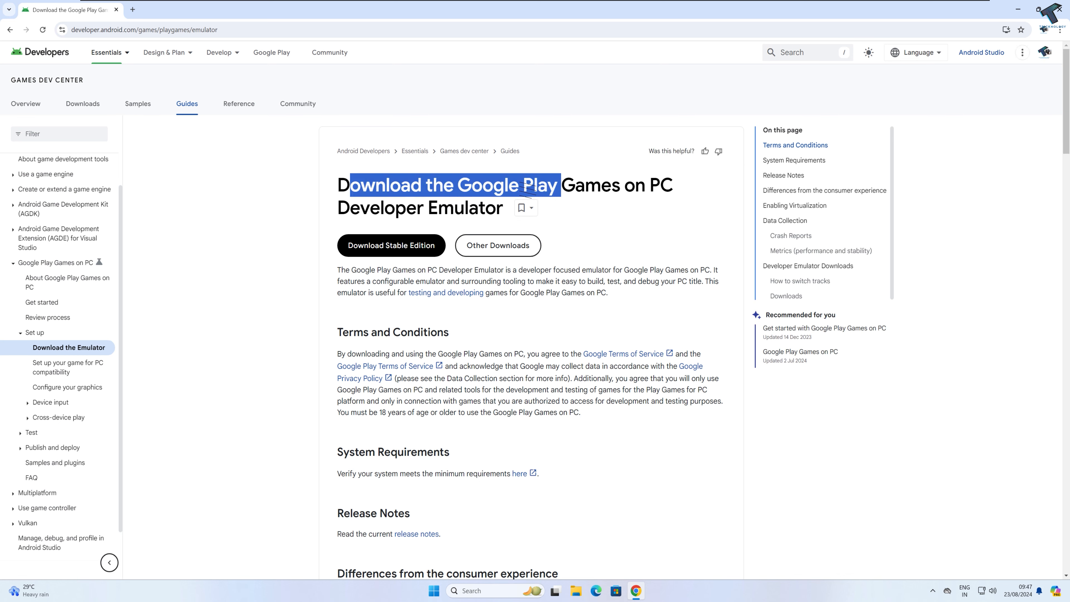
{"action": "left_click", "coordinate": [406, 259]}
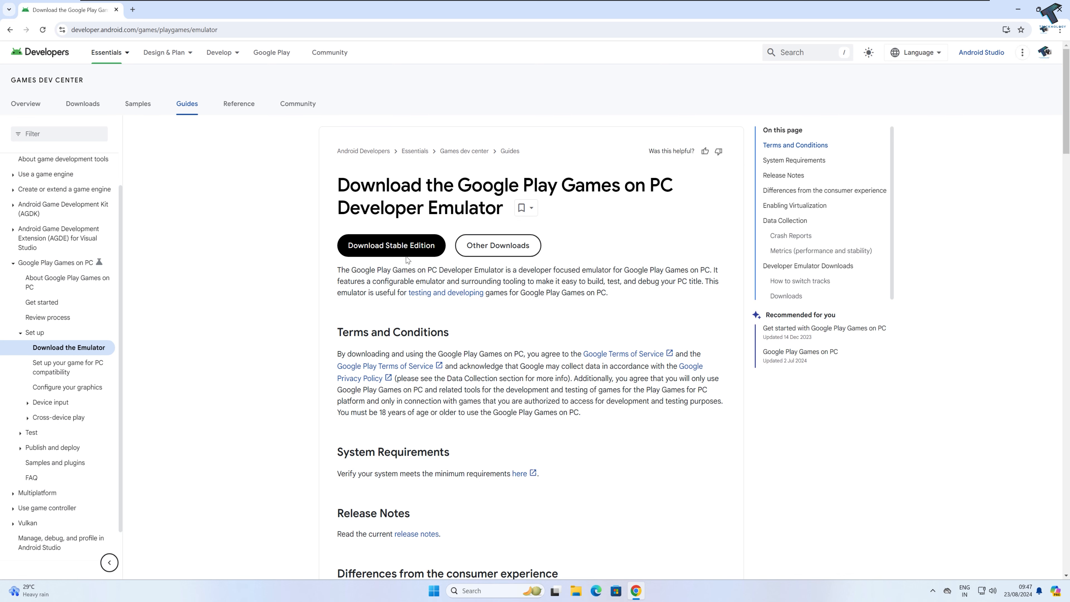
{"action": "left_click", "coordinate": [390, 246]}
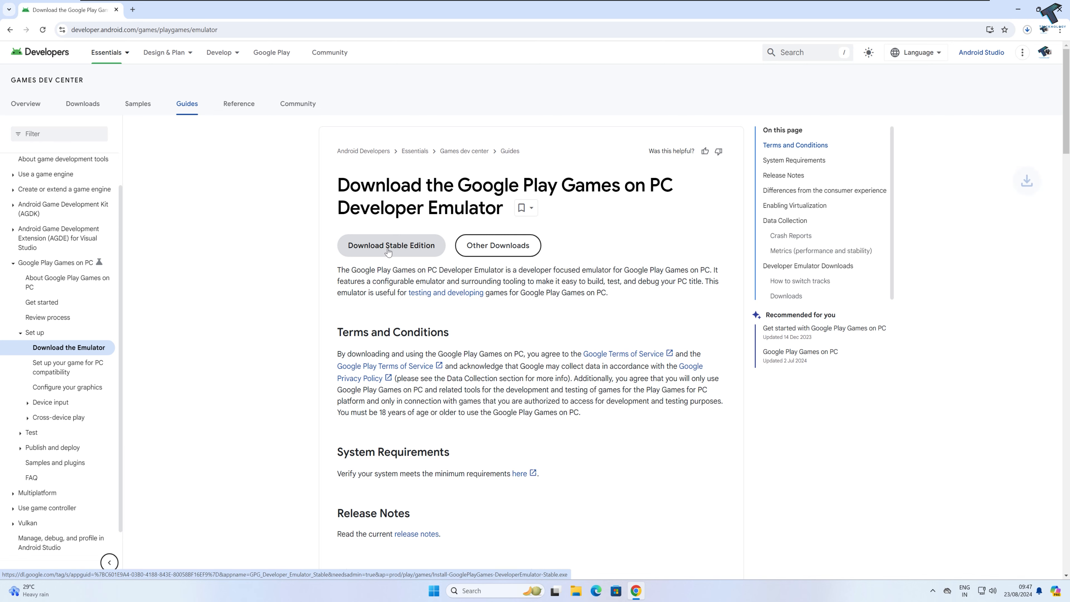
{"action": "left_click", "coordinate": [391, 245]}
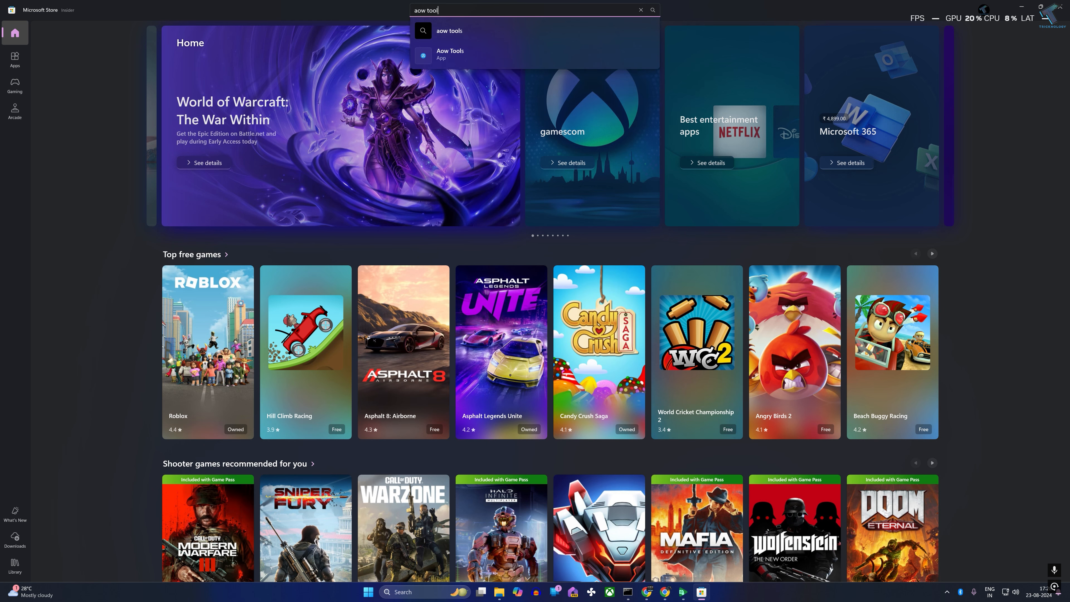
Step: Search Microsoft Store for 'aow tool' and open the Aow Tools app listing
{"action": "left_click", "coordinate": [450, 54]}
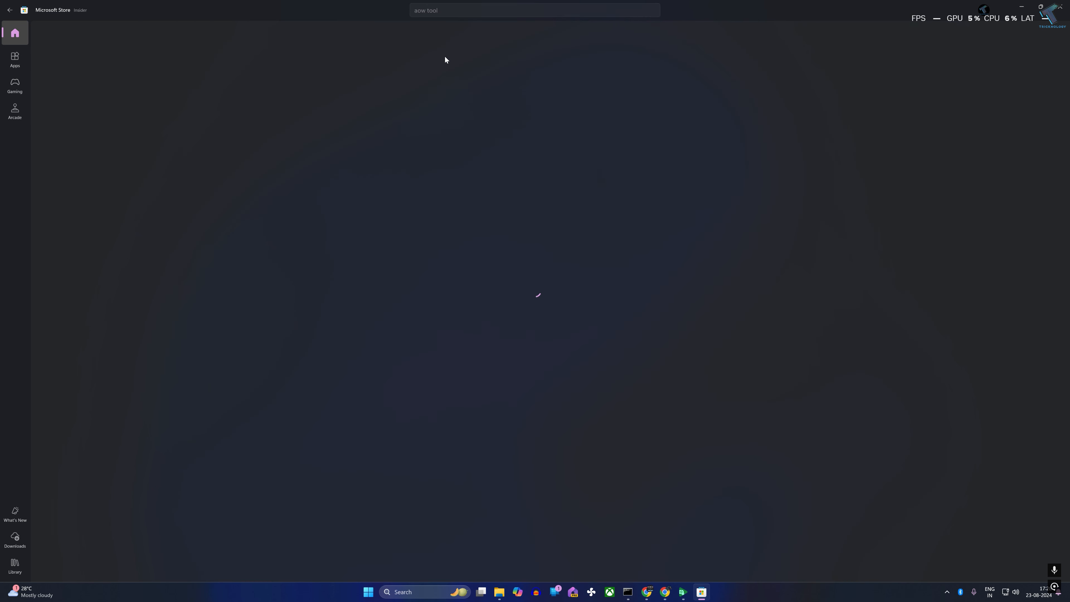
{"action": "key", "text": "enter"}
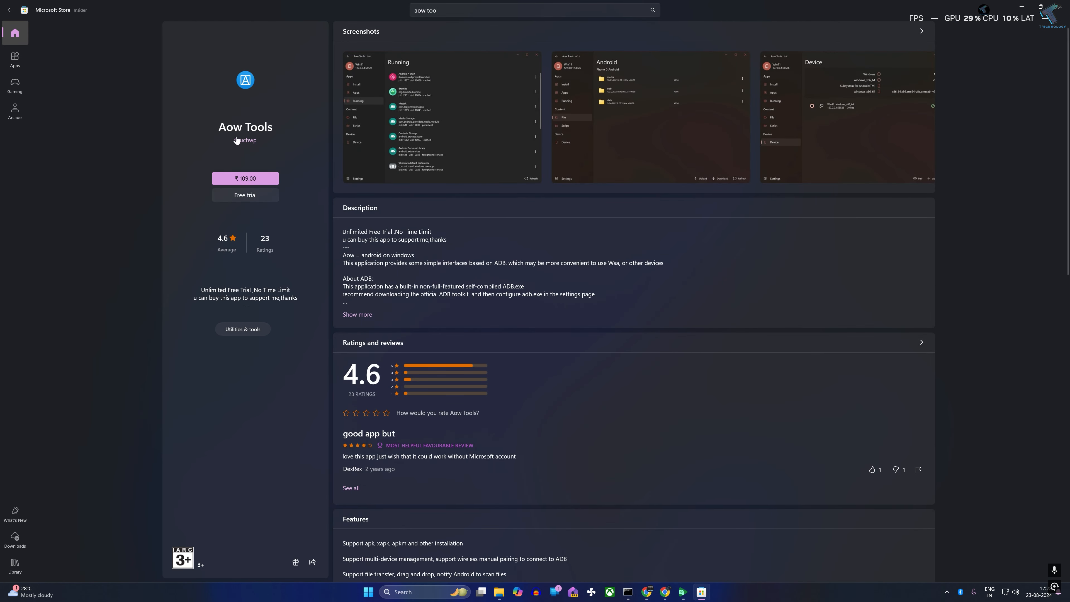
{"action": "mouse_move", "coordinate": [243, 204]}
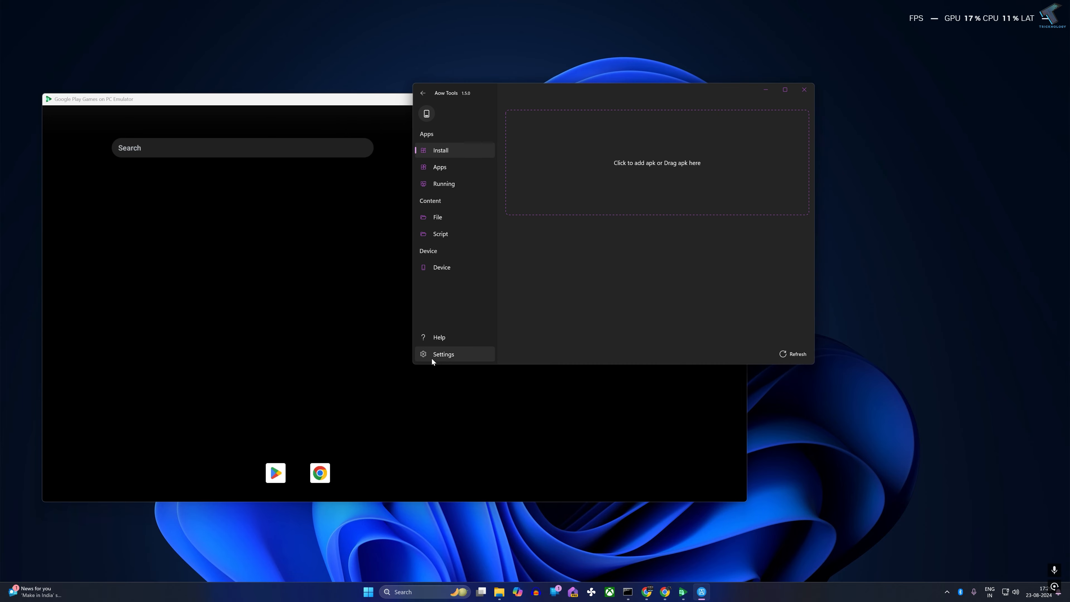
Step: Copy the CheckNetIsolation loopback-exemption command from Aow Tools Help and search Start for cmd
{"action": "left_click", "coordinate": [438, 338]}
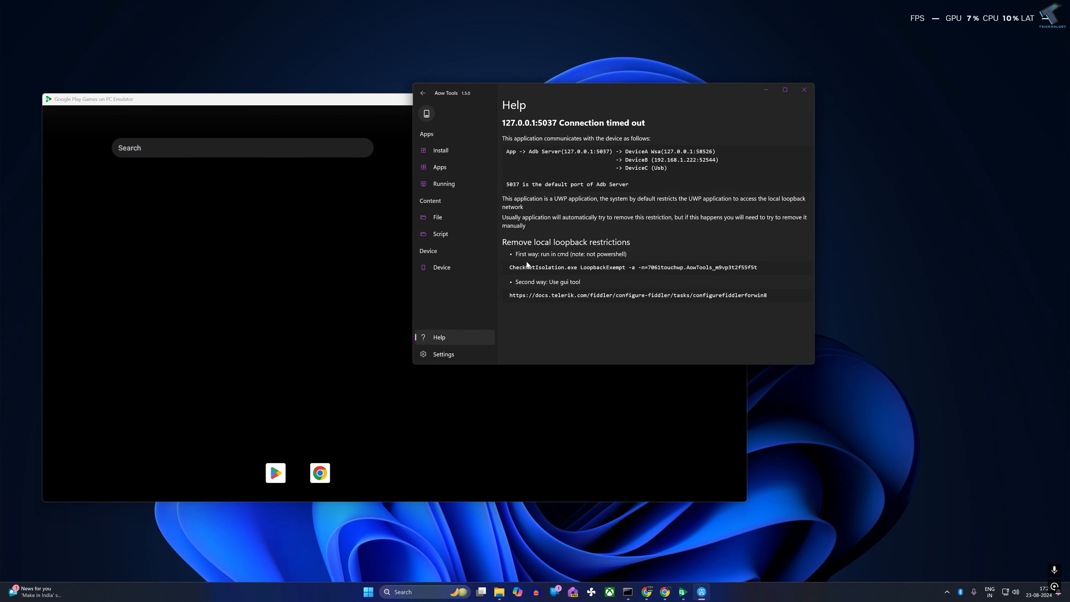
{"action": "triple_click", "coordinate": [633, 267]}
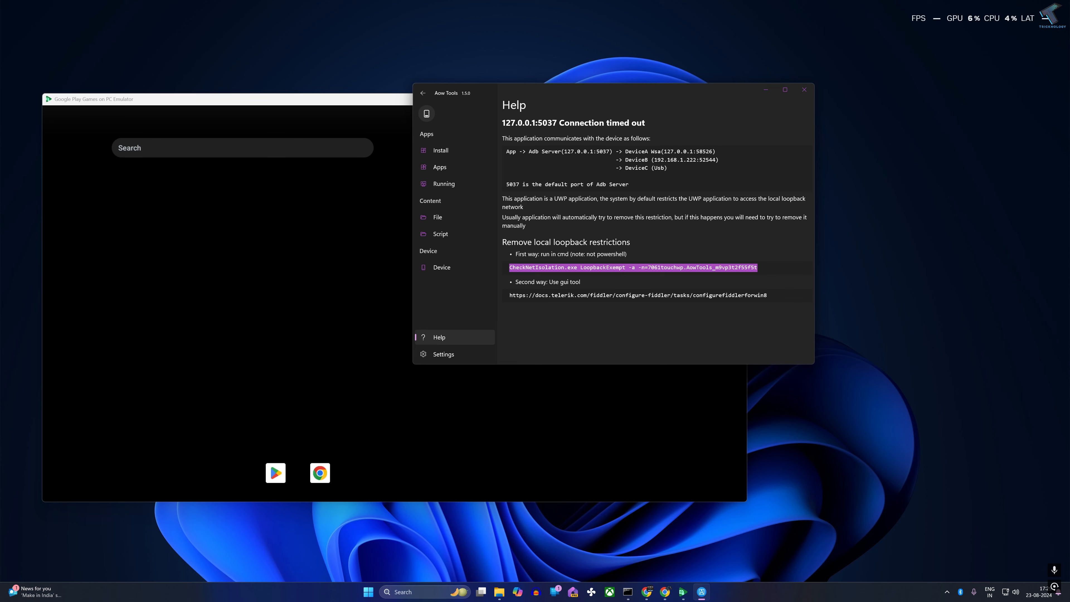
{"action": "left_click", "coordinate": [527, 463]}
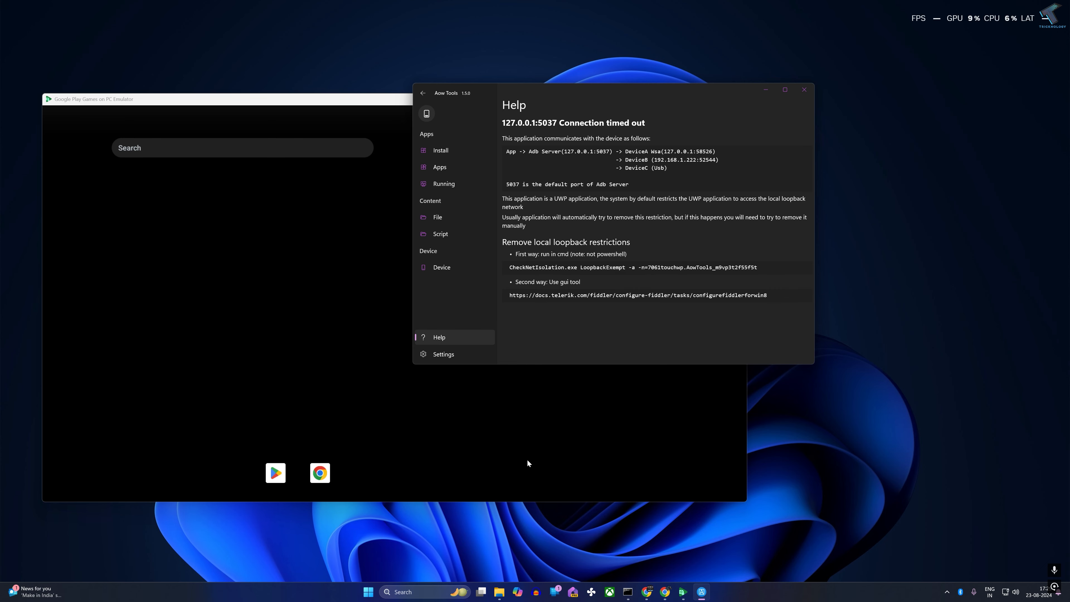
{"action": "left_click", "coordinate": [367, 592]}
{"action": "type", "text": "cmd"}
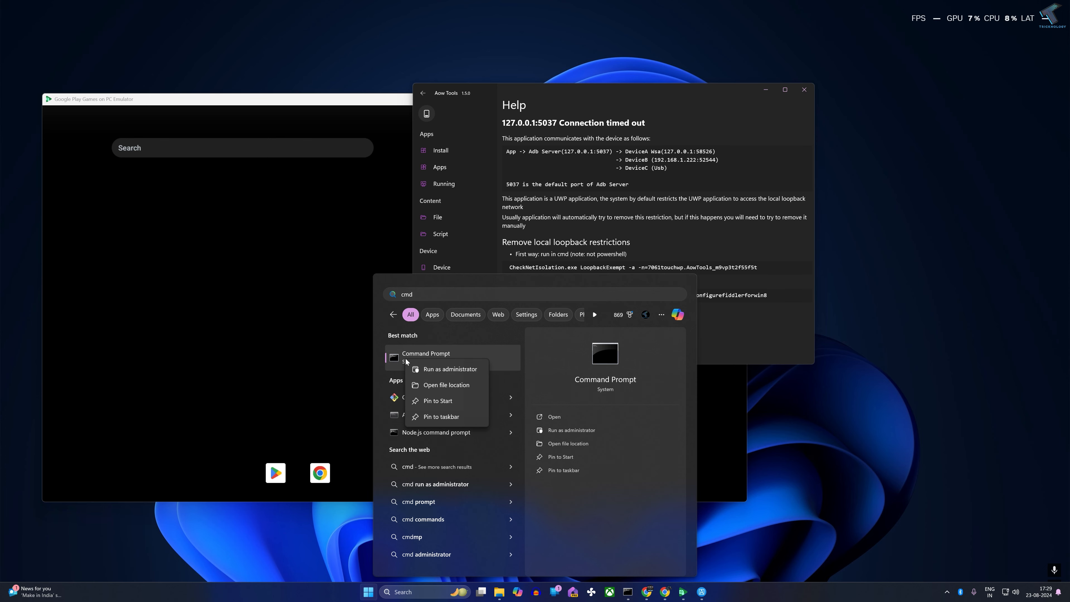
Step: Run Command Prompt as administrator with the CheckNetIsolation command for Aow Tools entered
{"action": "left_click", "coordinate": [450, 368]}
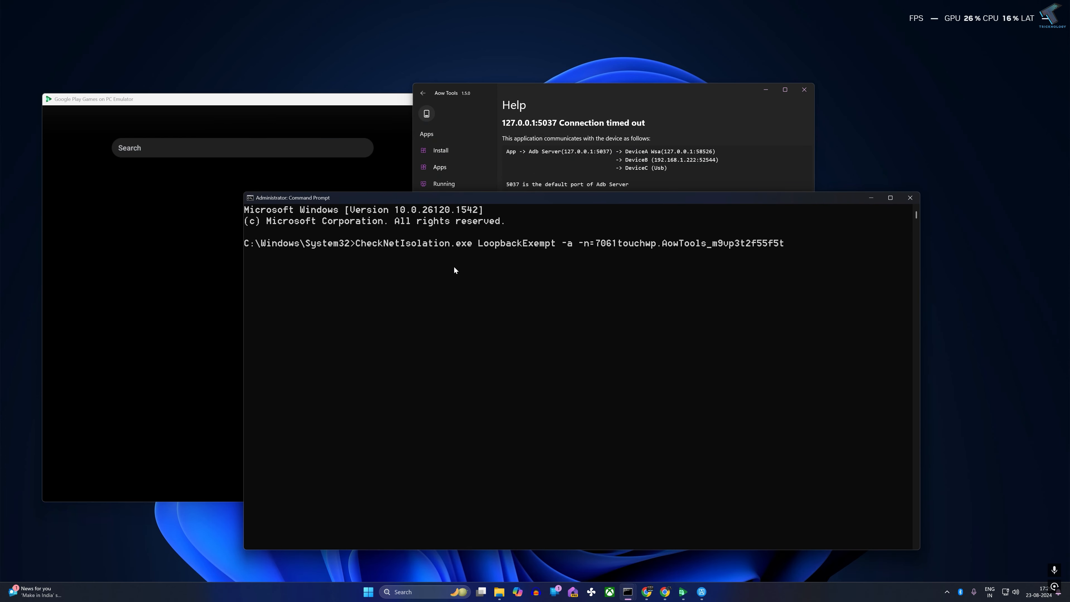
{"action": "mouse_move", "coordinate": [779, 249]}
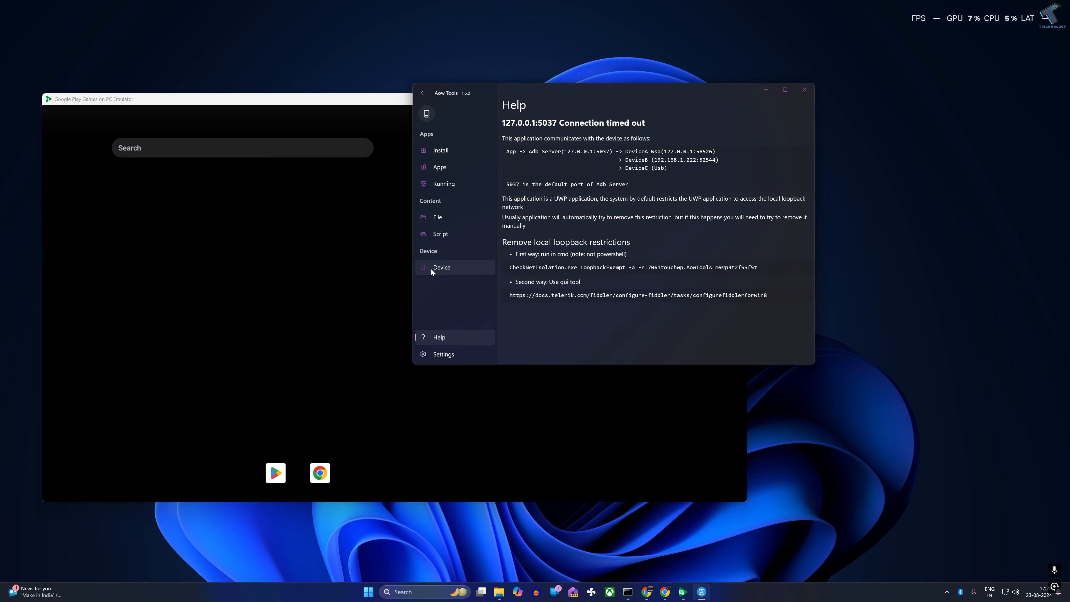
Step: Select device vsoc_kiwi_x86_64 at localhost:6520 and go to the Install page listing the CapCut APK
{"action": "left_click", "coordinate": [441, 267]}
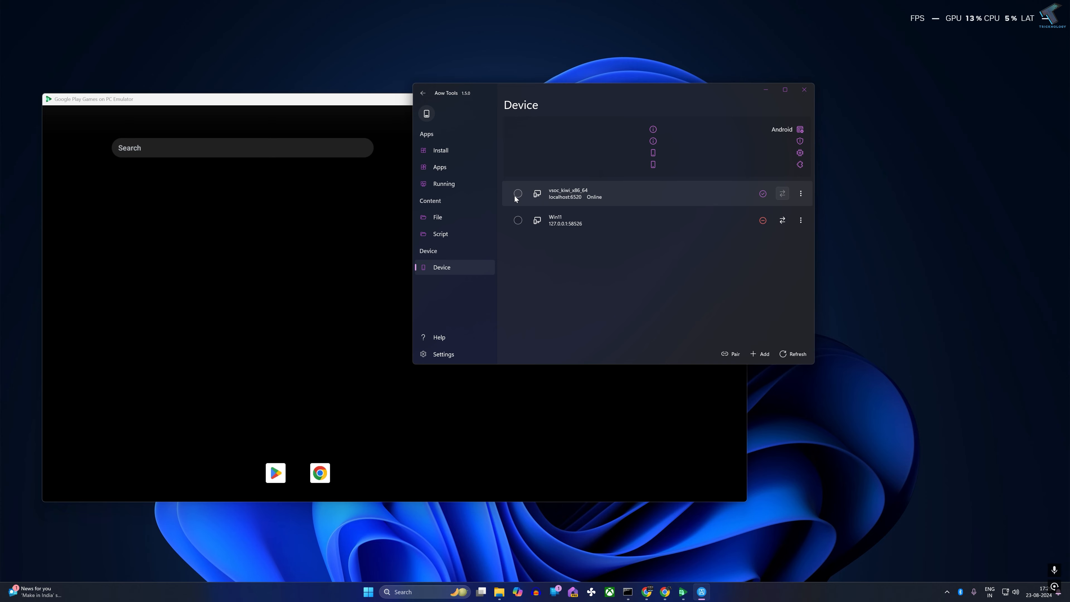
{"action": "left_click", "coordinate": [517, 193]}
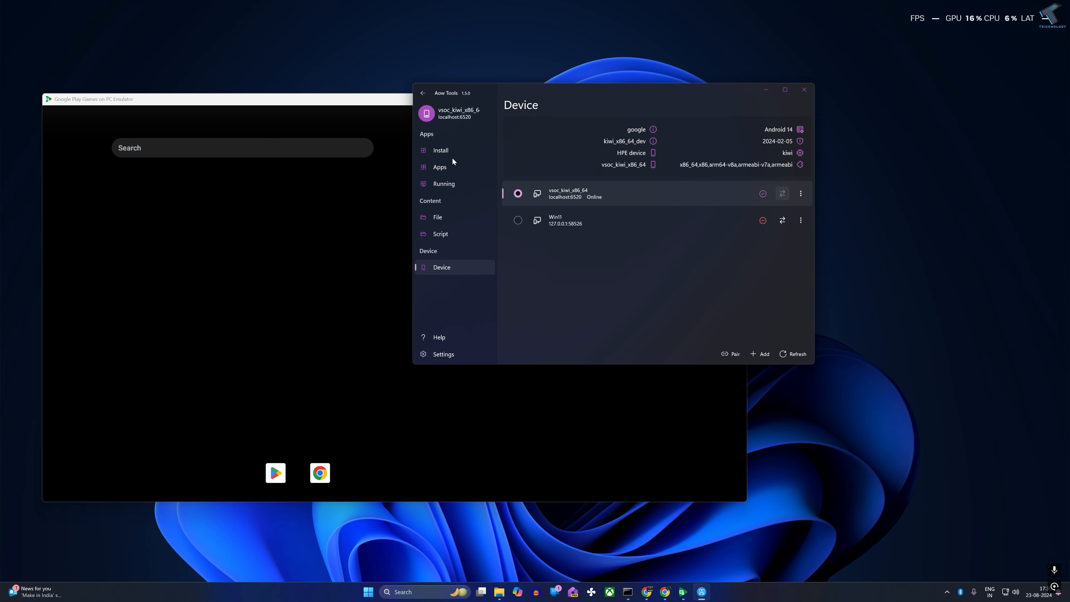
{"action": "left_click", "coordinate": [441, 150]}
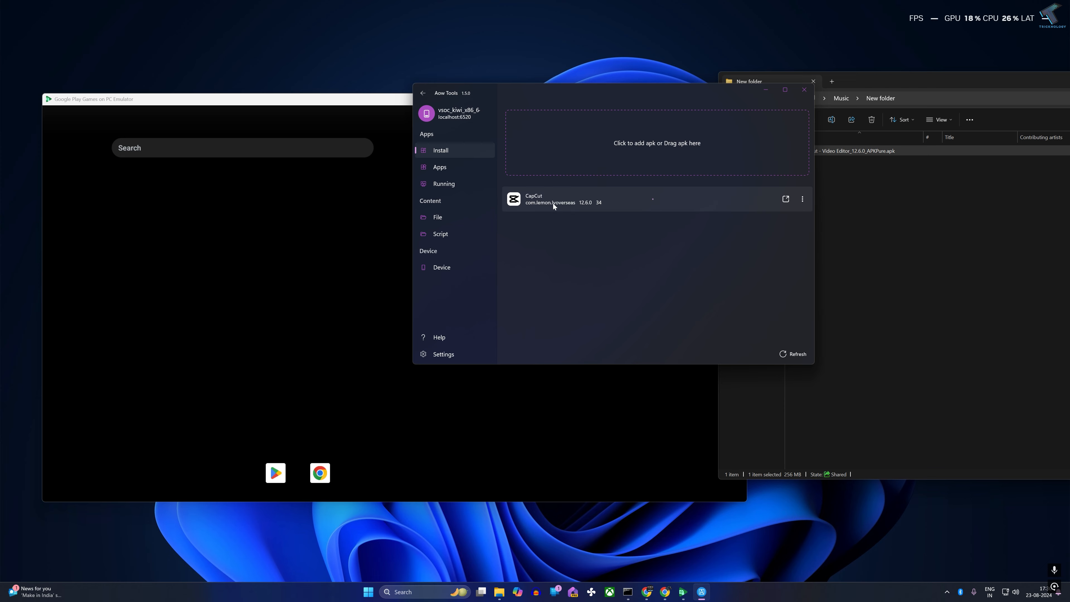
{"action": "mouse_move", "coordinate": [557, 207]}
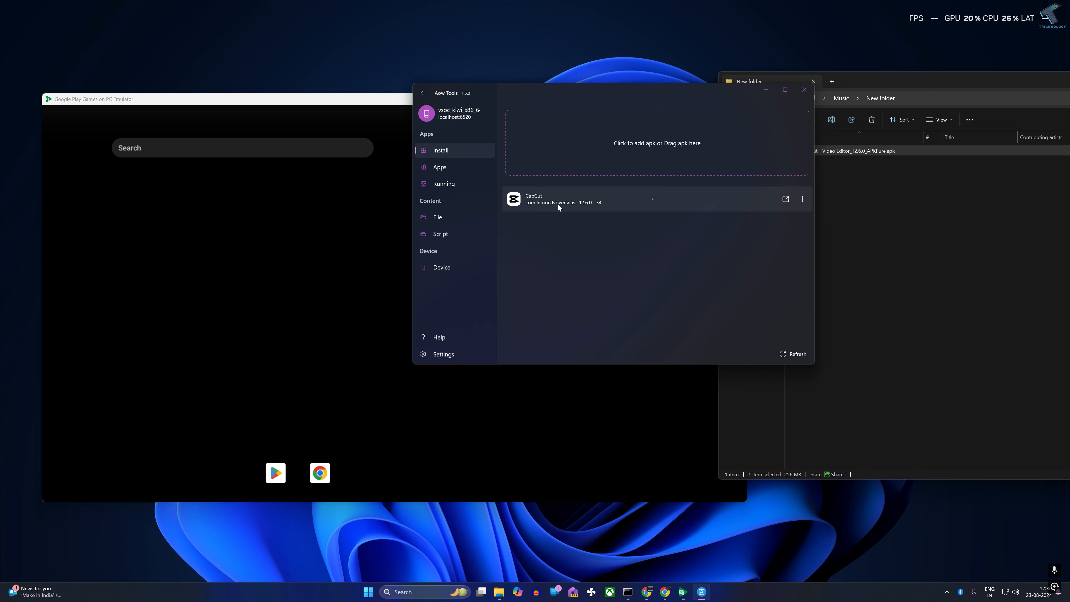
{"action": "mouse_move", "coordinate": [751, 286]}
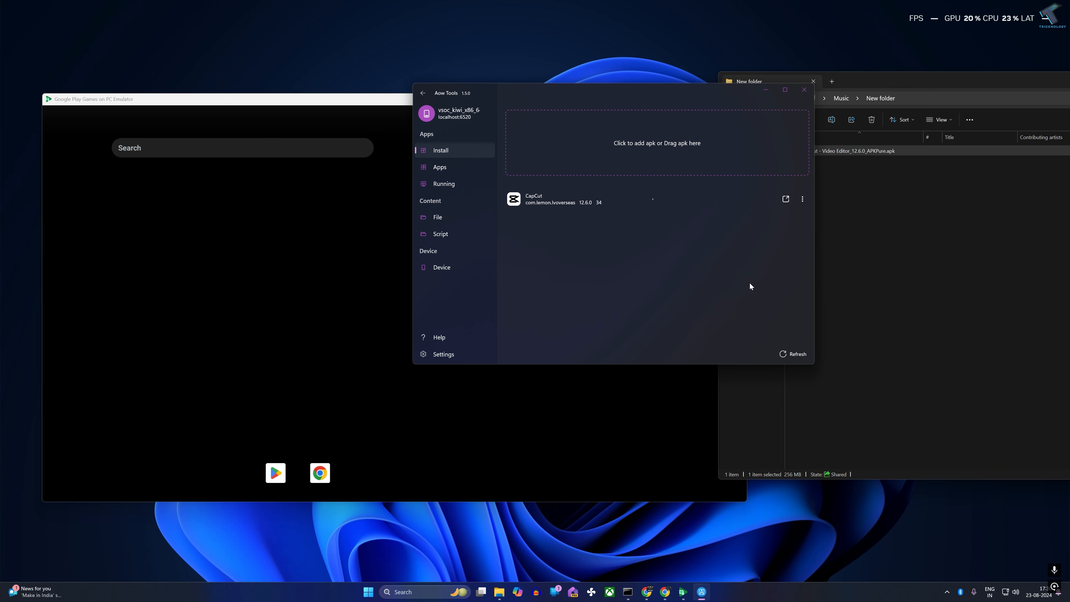